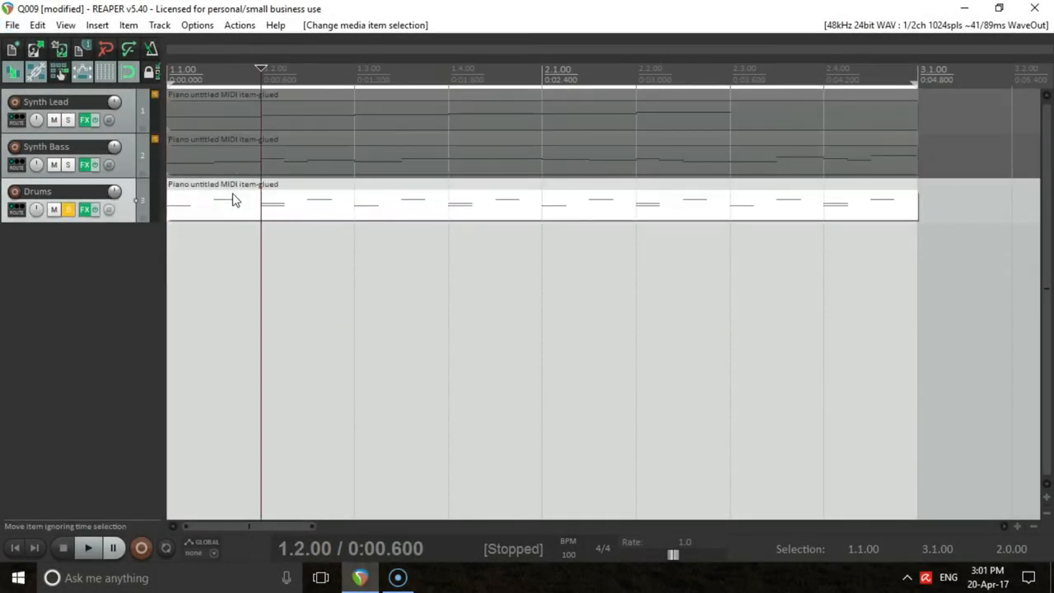
- View the Drums item's note pattern in the MIDI editor, then close it and unsolo Drums
double_click(235, 200)
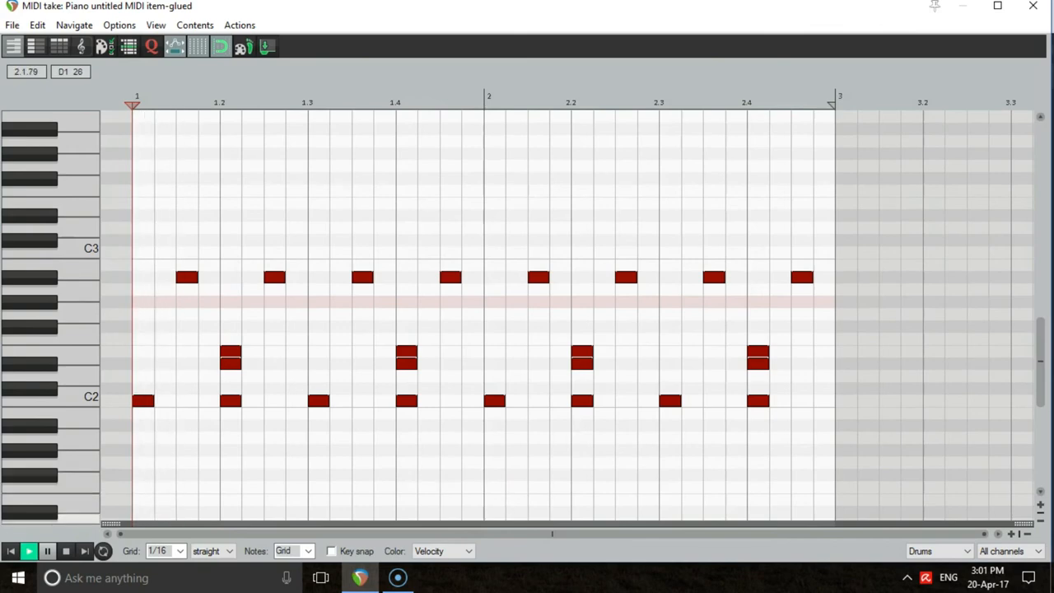
left_click(33, 552)
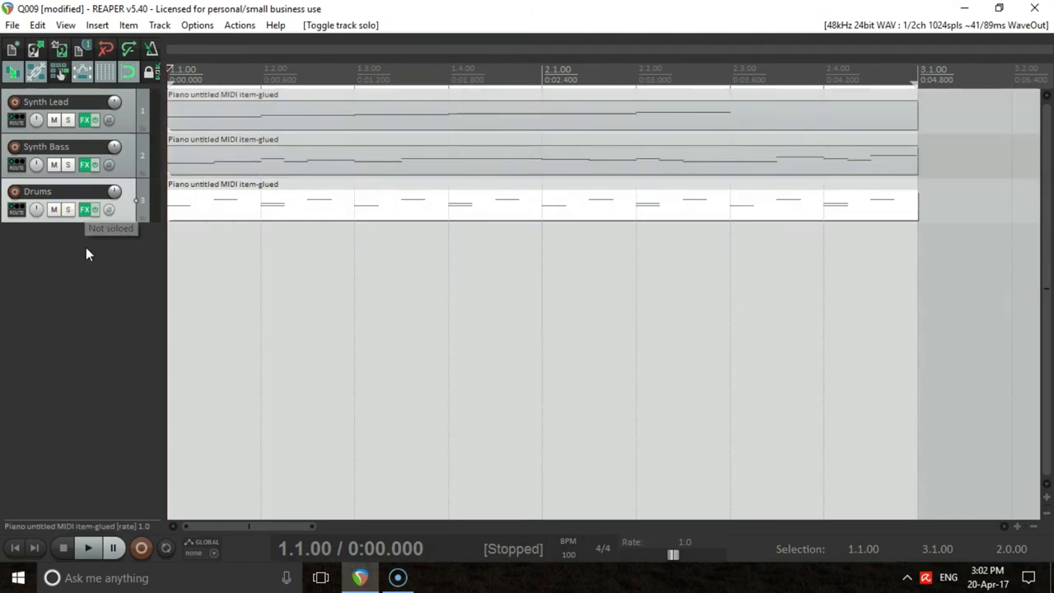
mouse_move(70, 128)
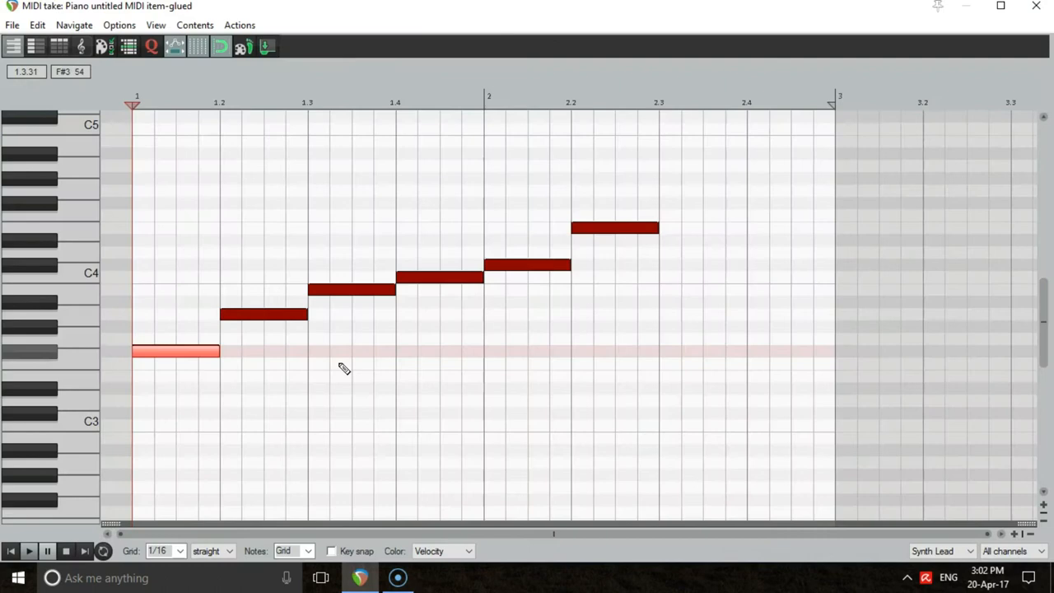
mouse_move(232, 386)
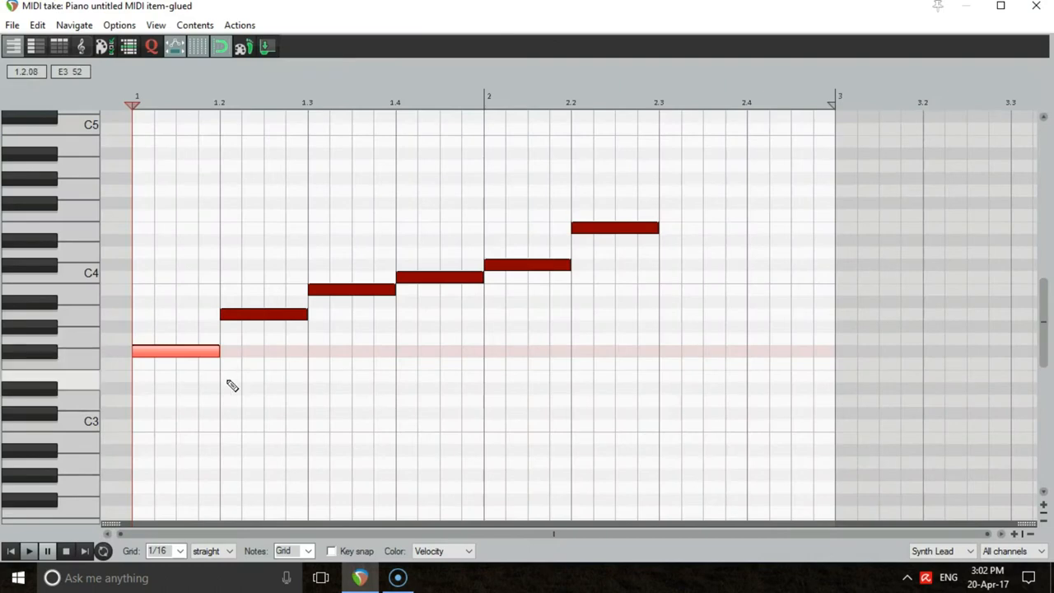
mouse_move(159, 354)
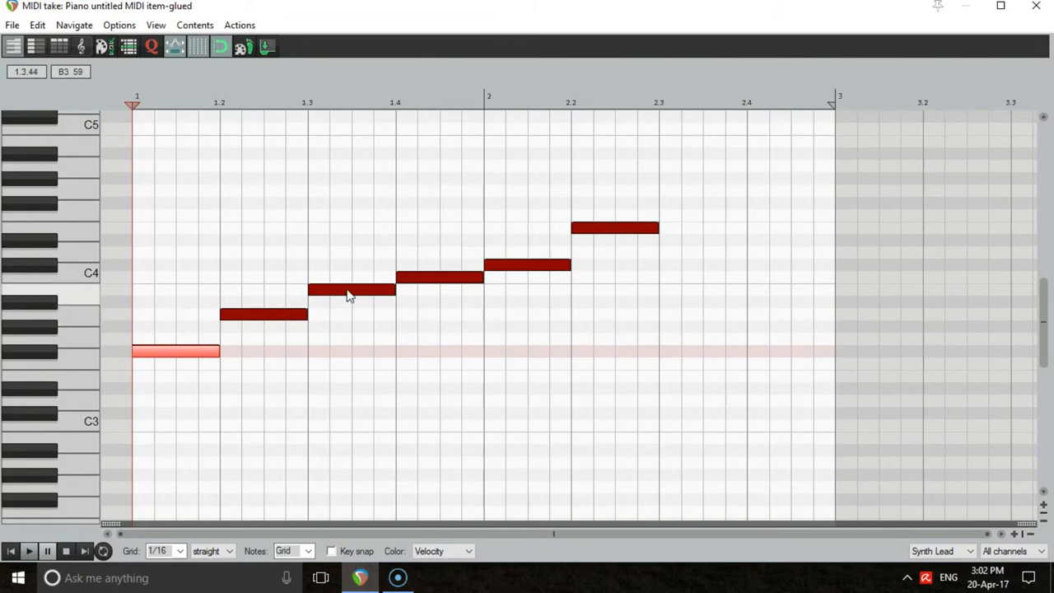
mouse_move(517, 272)
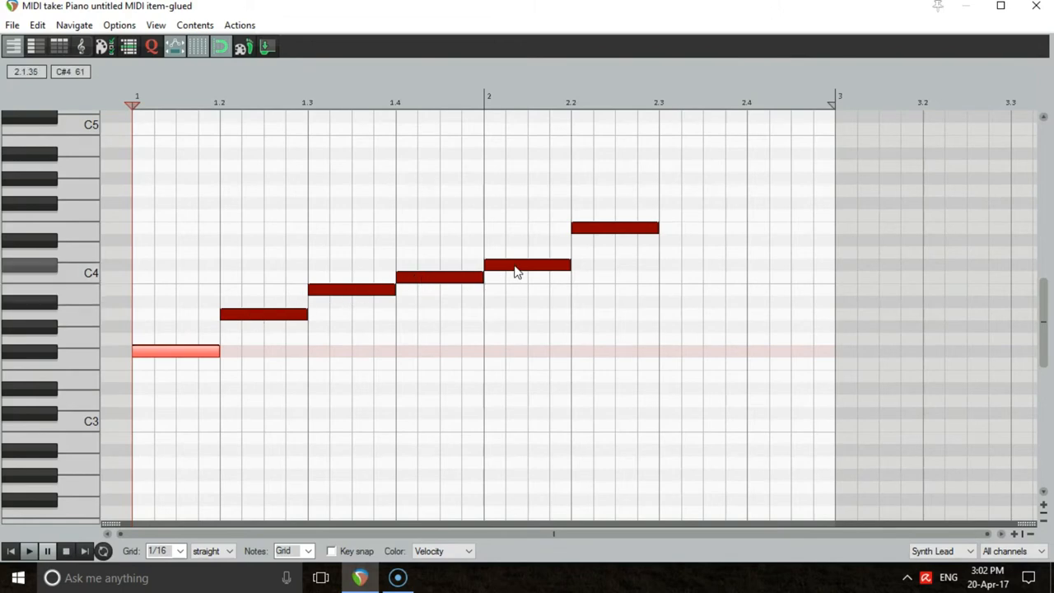
left_click(32, 552)
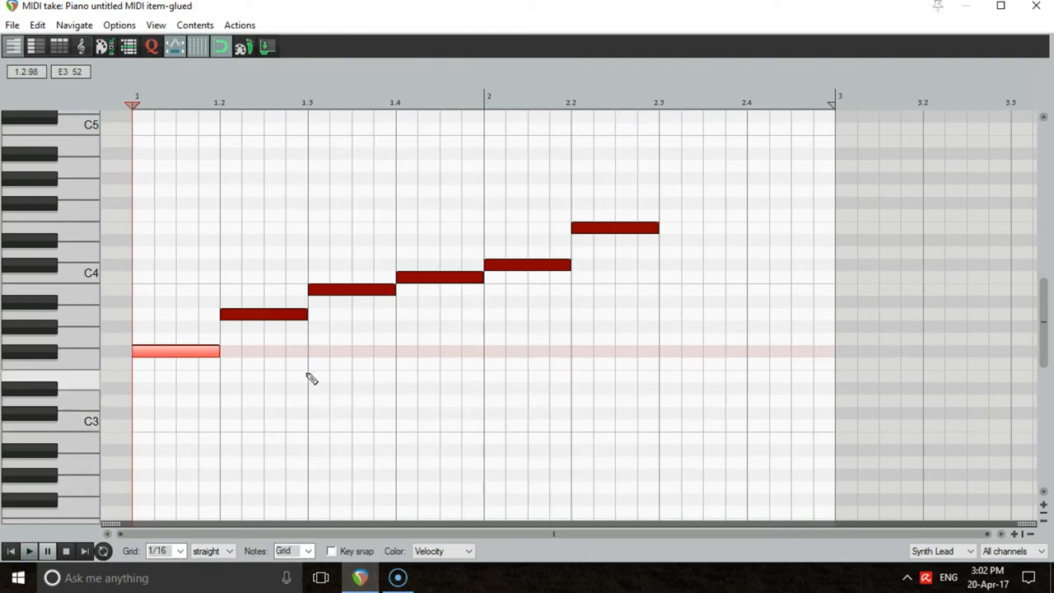
mouse_move(251, 334)
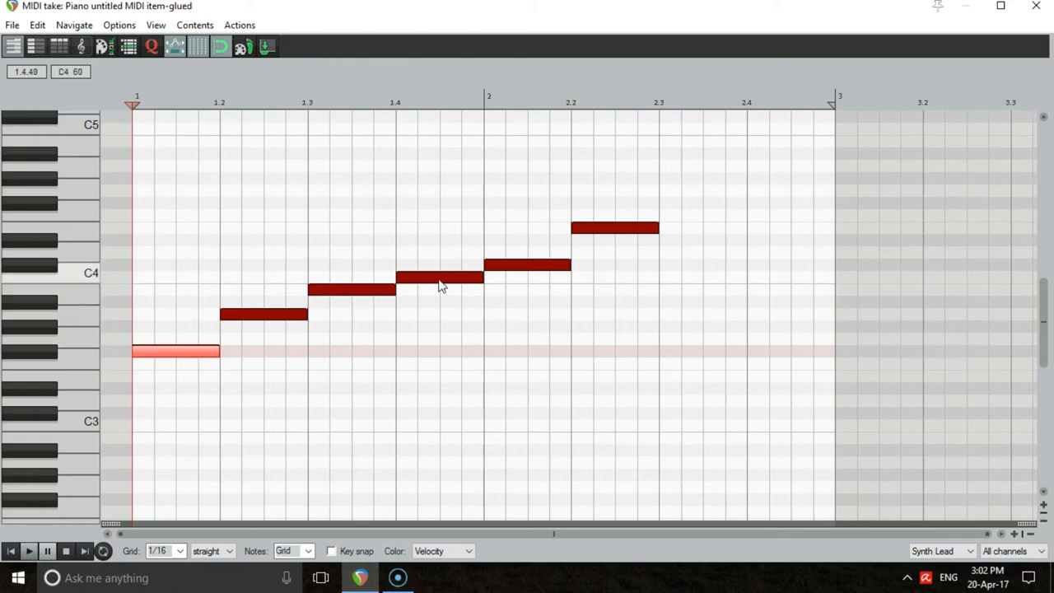
mouse_move(619, 236)
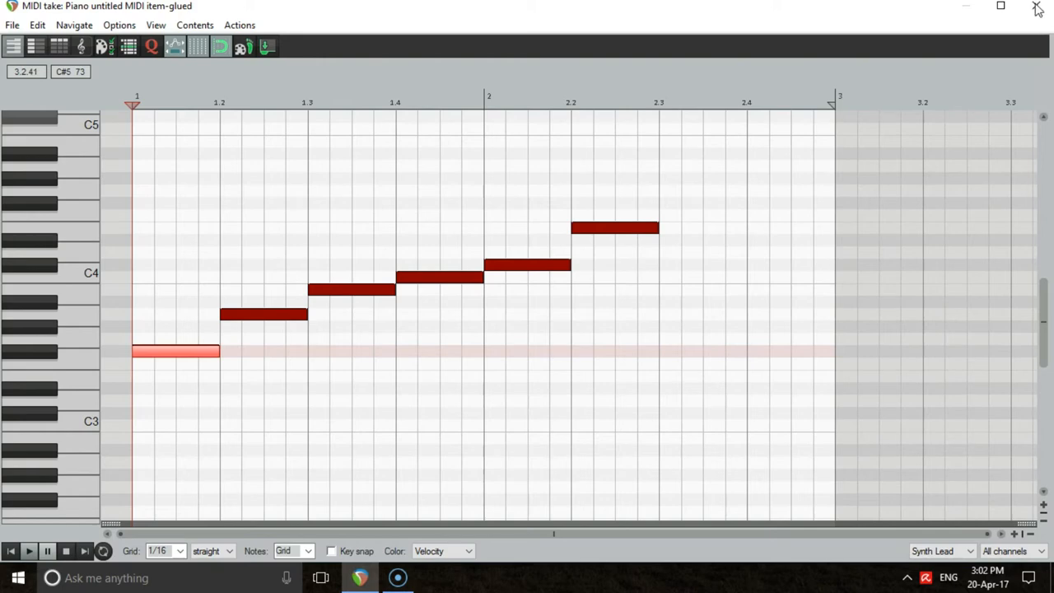
left_click(1035, 7)
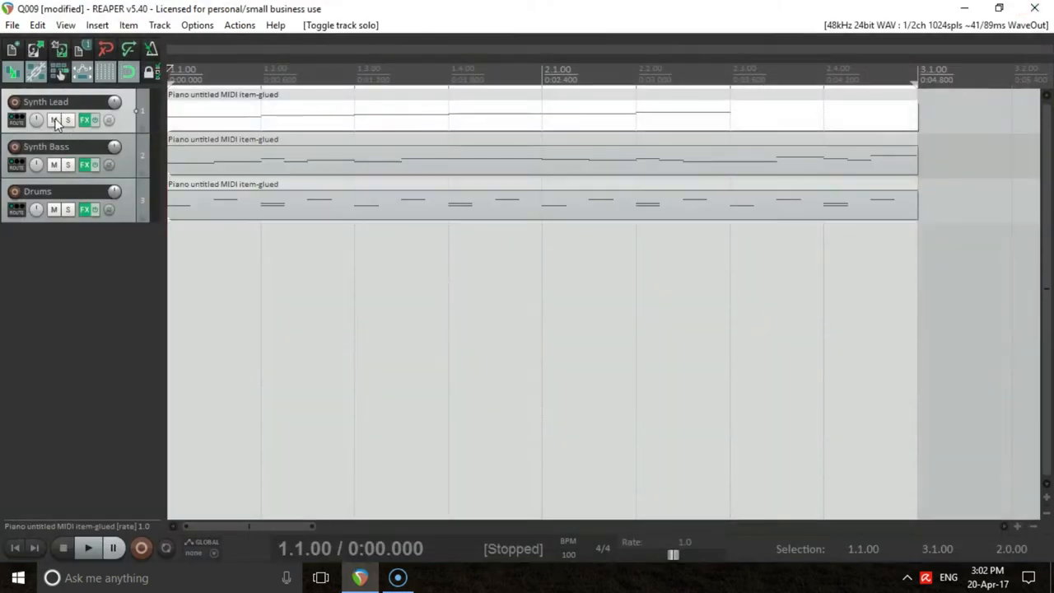
- Open the Synth Bass MIDI item in the MIDI editor and adjust two early note lengths
left_click(52, 122)
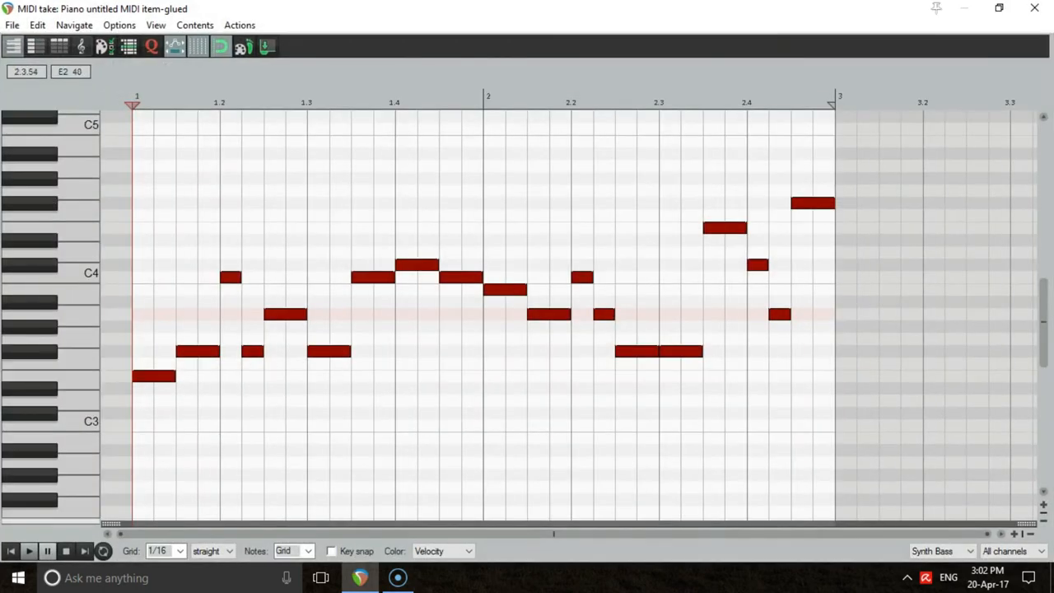
left_click(32, 552)
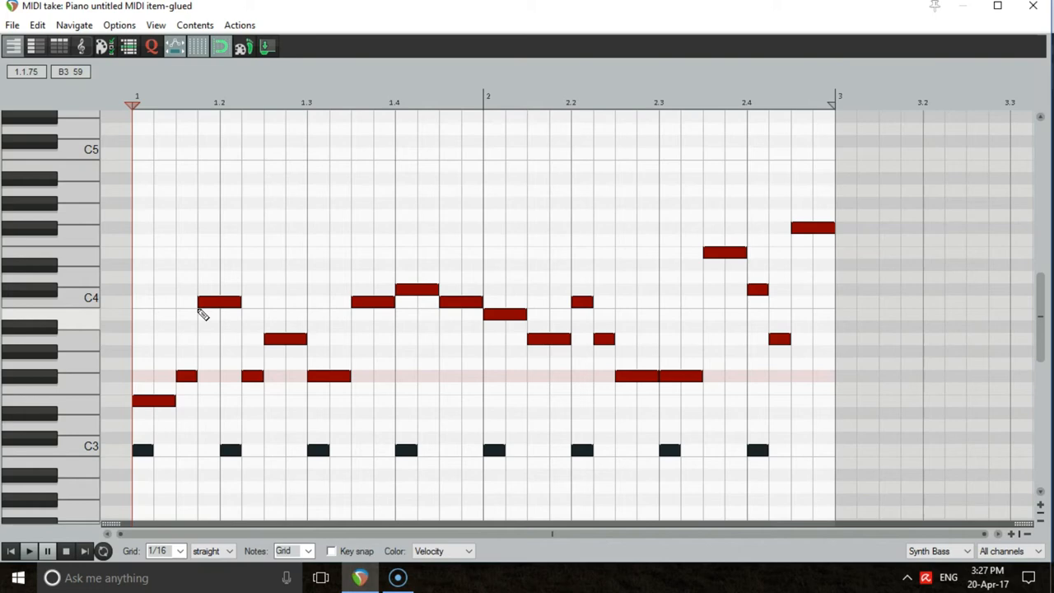
mouse_move(306, 377)
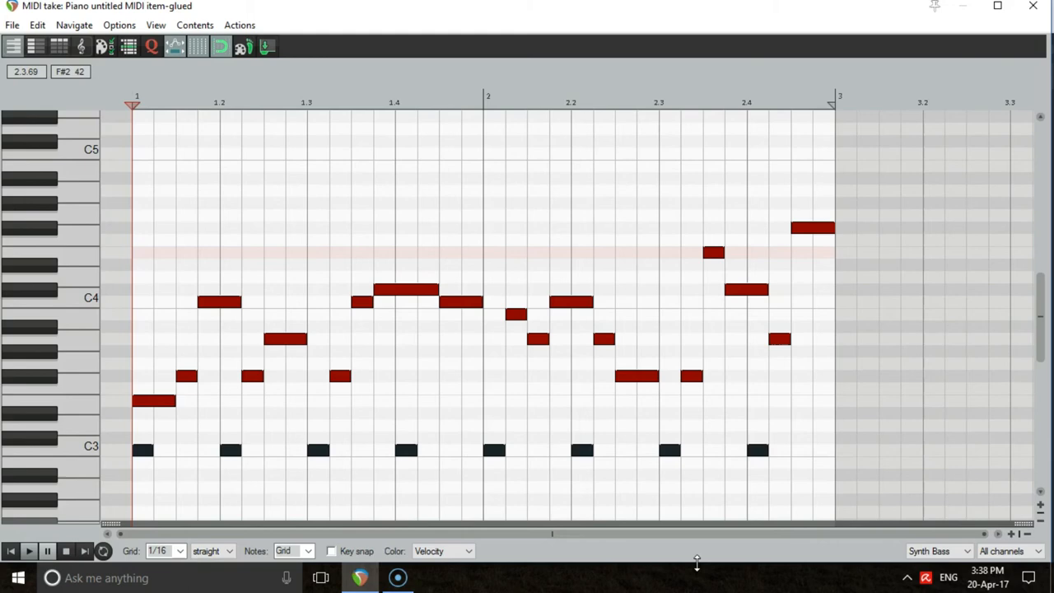
- Shorten the last Synth Bass note by one 1/16 step so it ends before the loop end
left_click(747, 289)
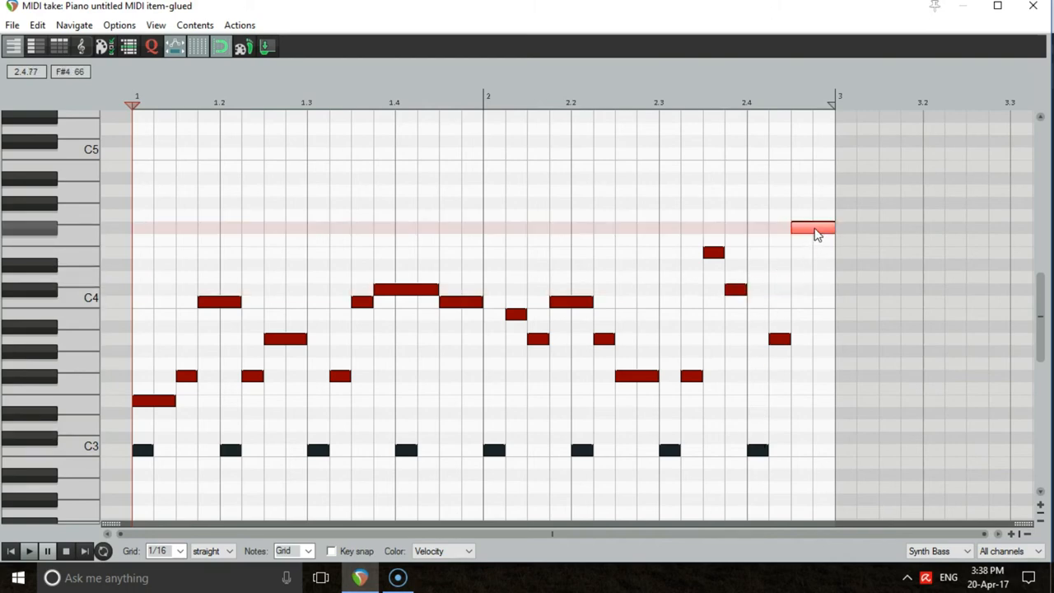
left_click_drag(831, 228, 799, 228)
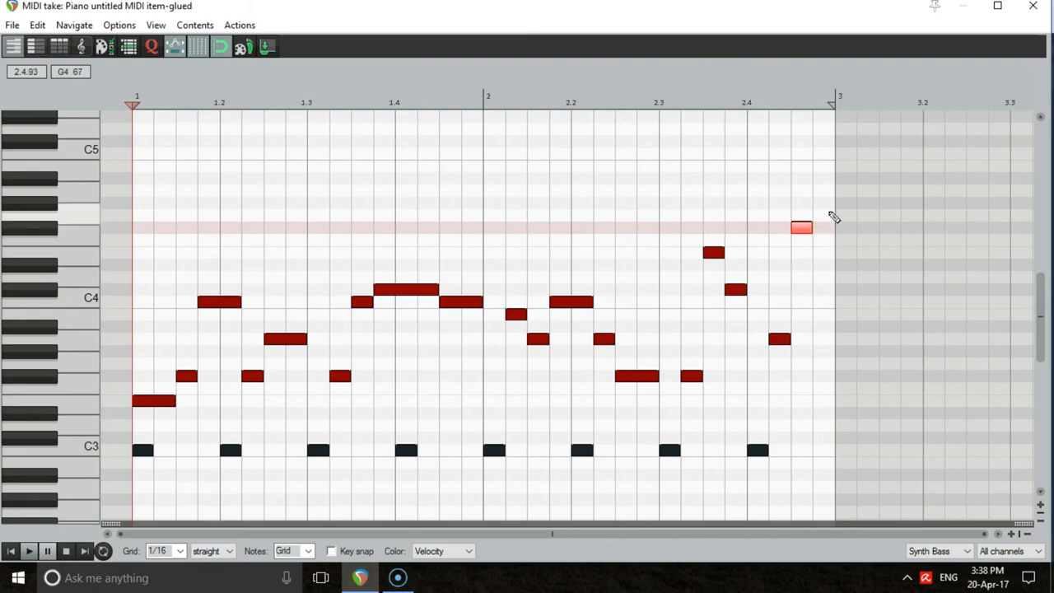
mouse_move(826, 254)
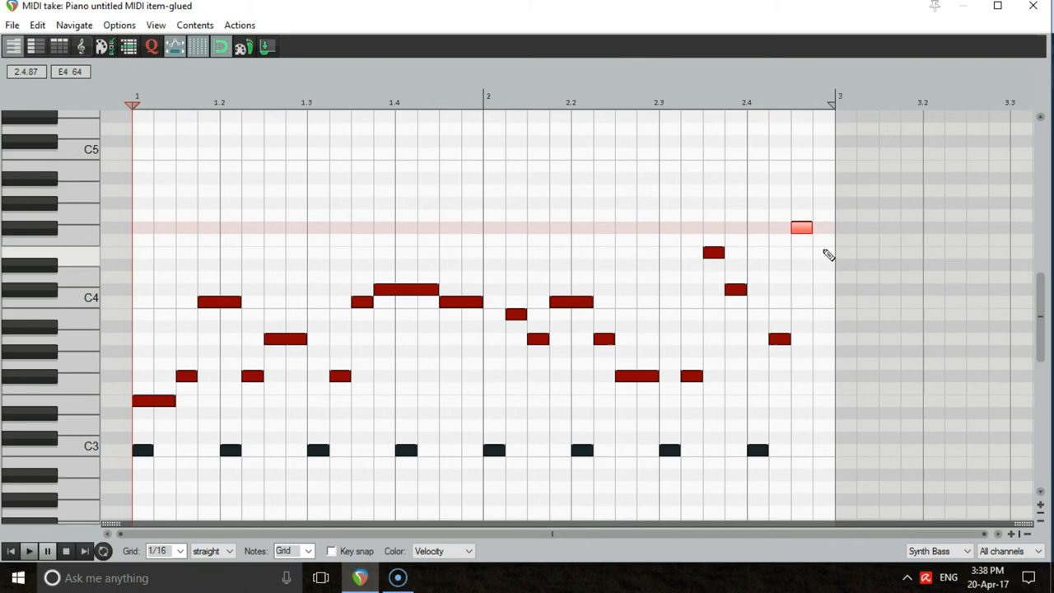
left_click(34, 552)
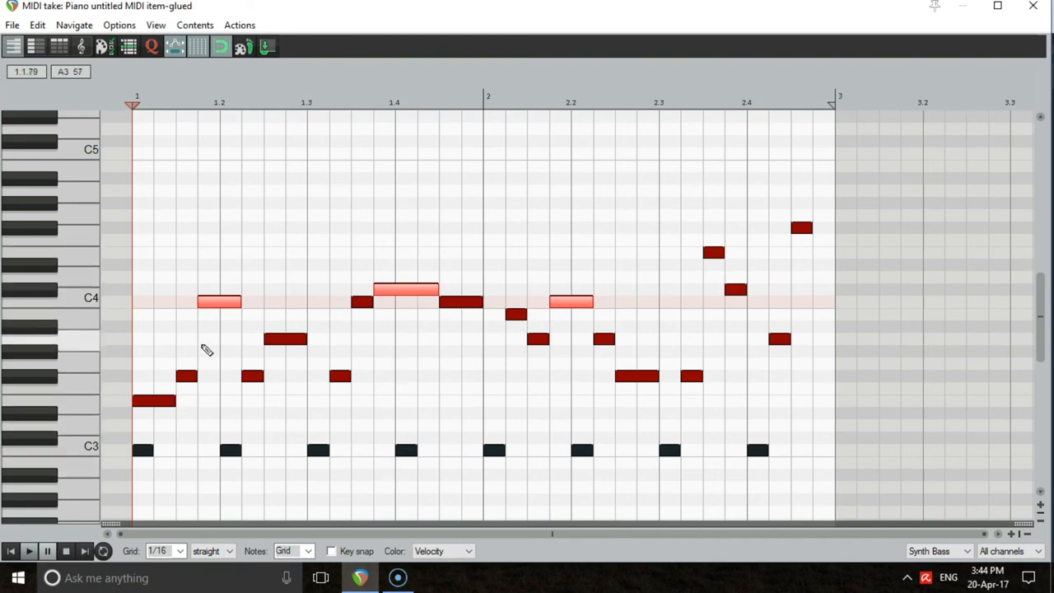
mouse_move(207, 309)
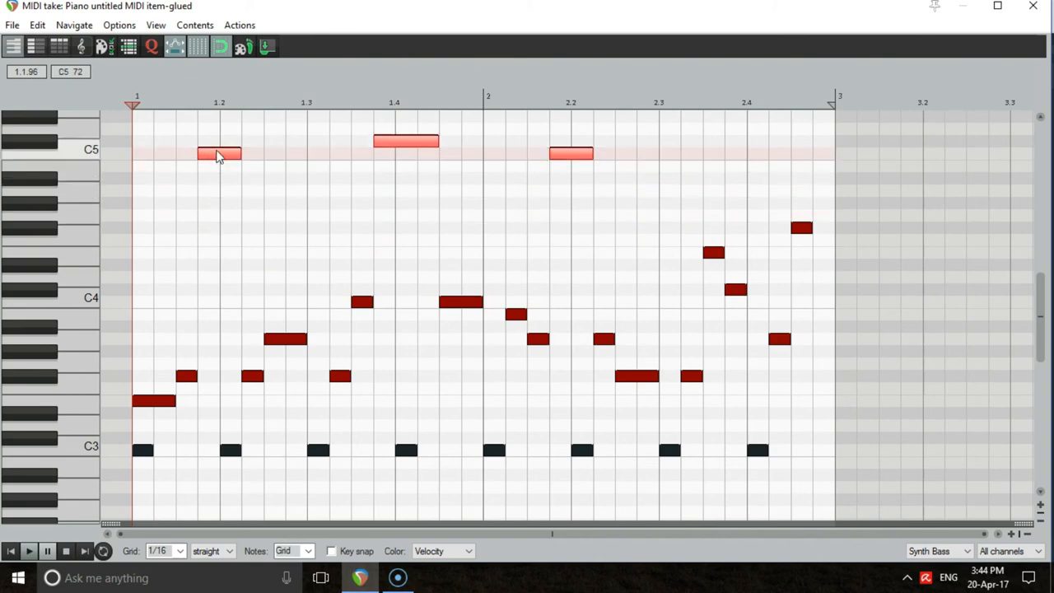
mouse_move(454, 277)
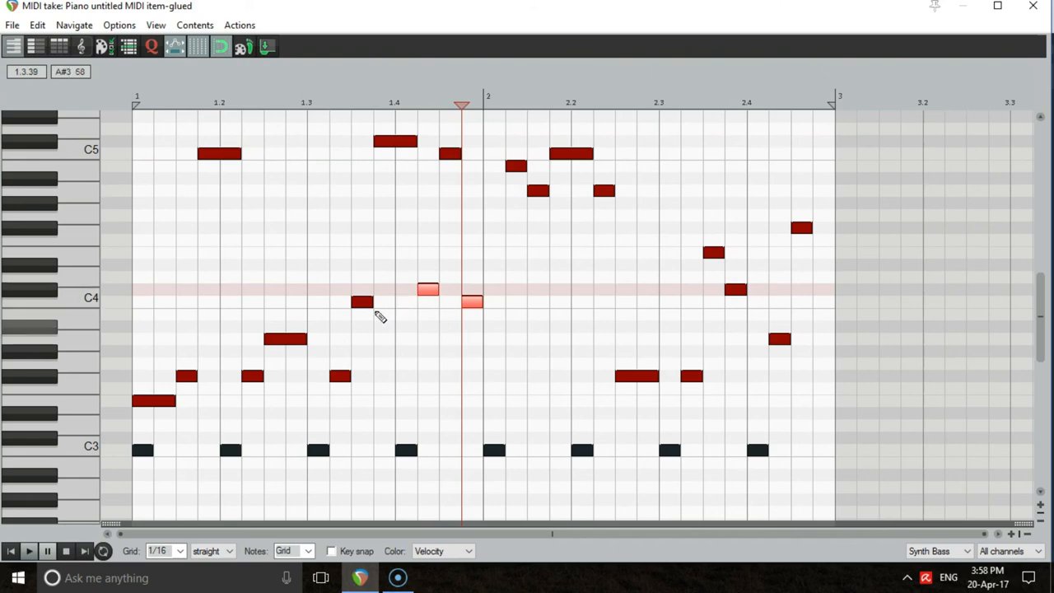
mouse_move(270, 243)
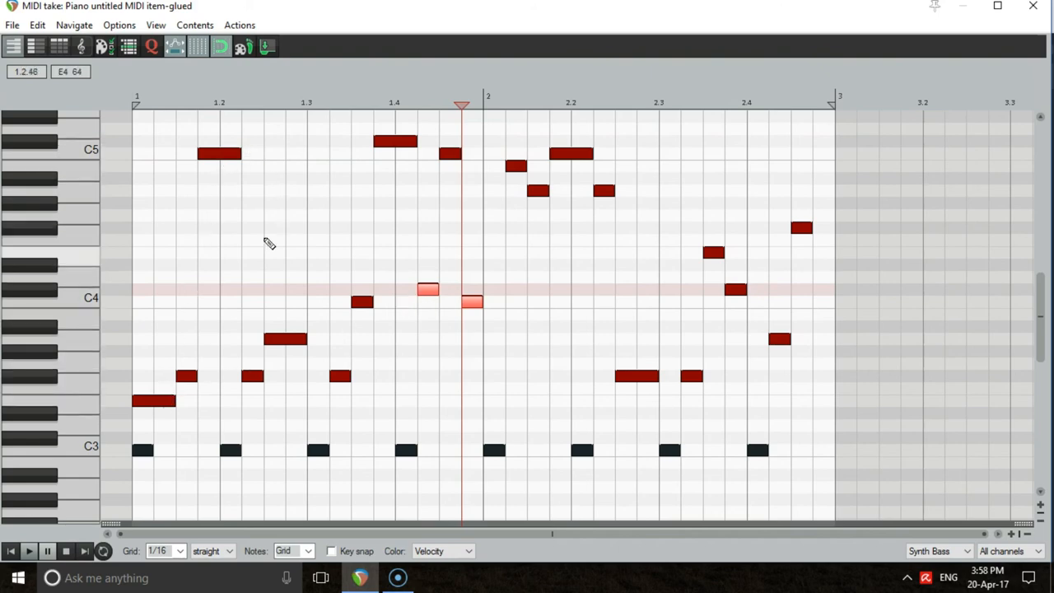